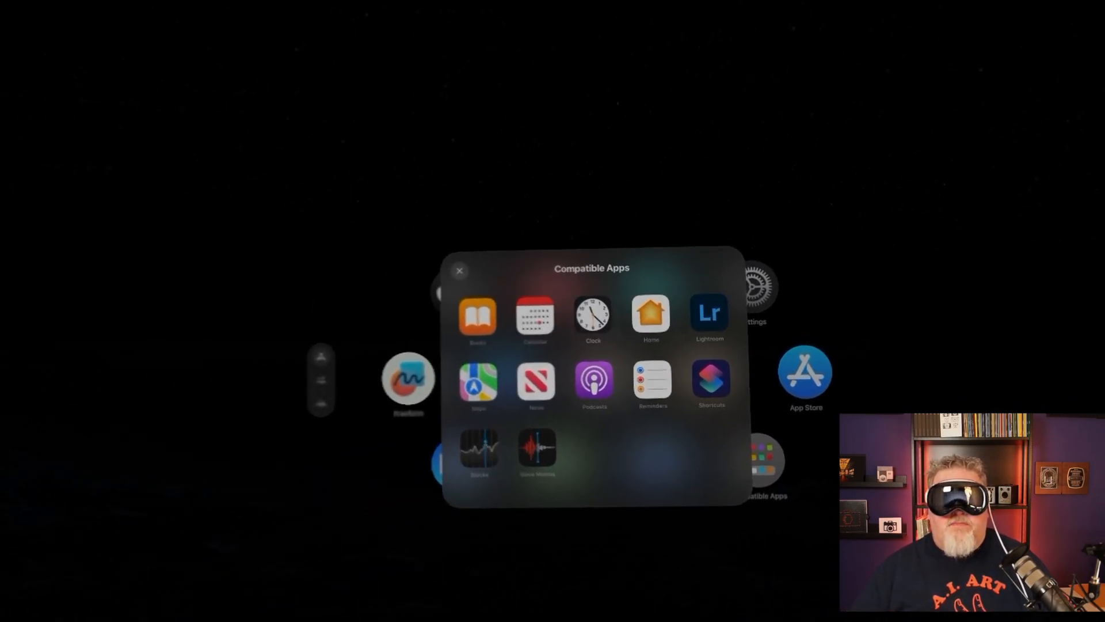
- Launch Lightroom from the Compatible Apps folder to show the 2 - Pool album grid
{"action": "left_click", "coordinate": [709, 313]}
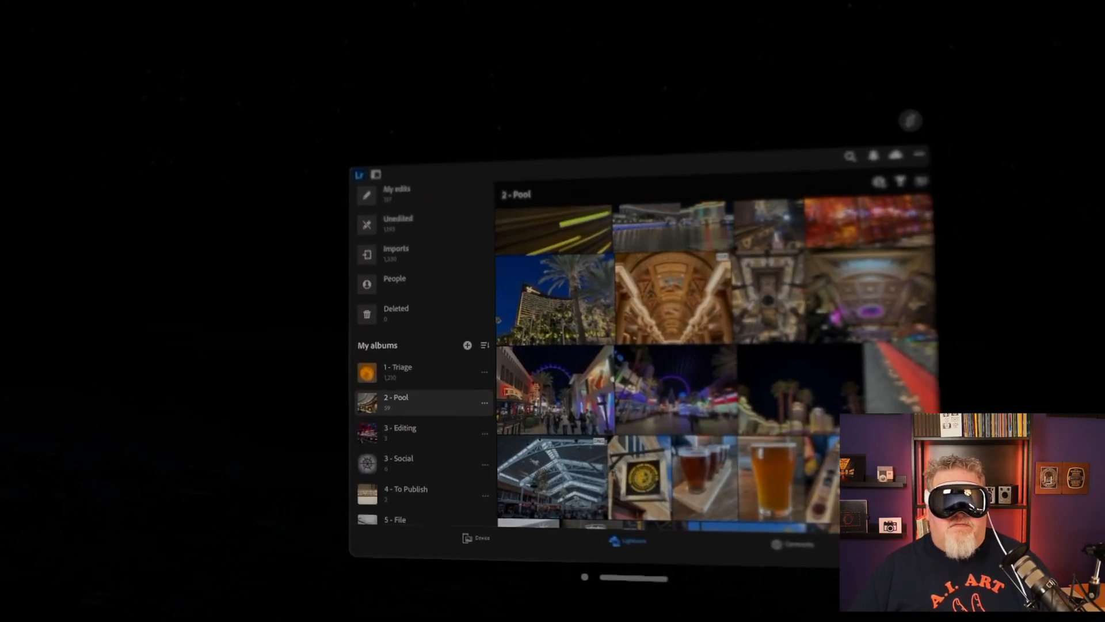
{"action": "left_click", "coordinate": [397, 369]}
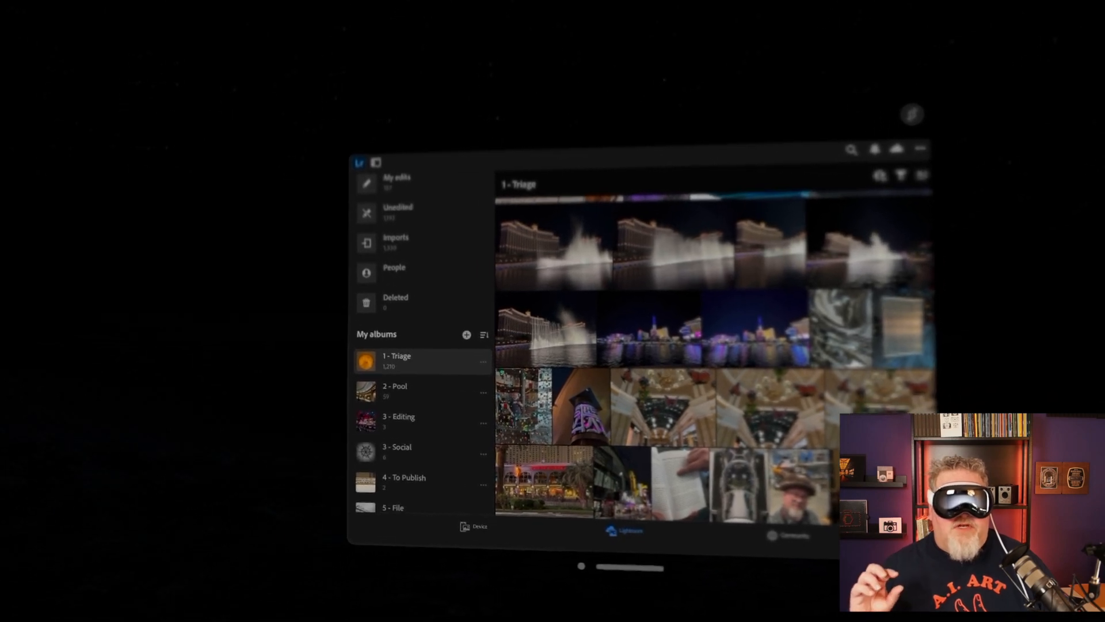
{"action": "left_click", "coordinate": [397, 447]}
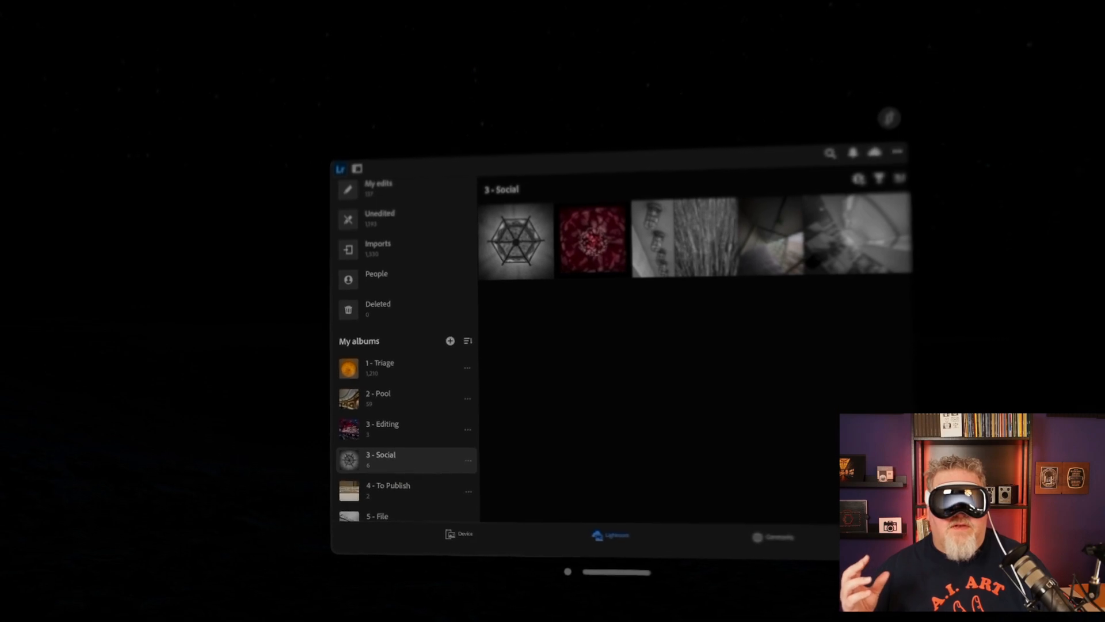
{"action": "left_click", "coordinate": [378, 394]}
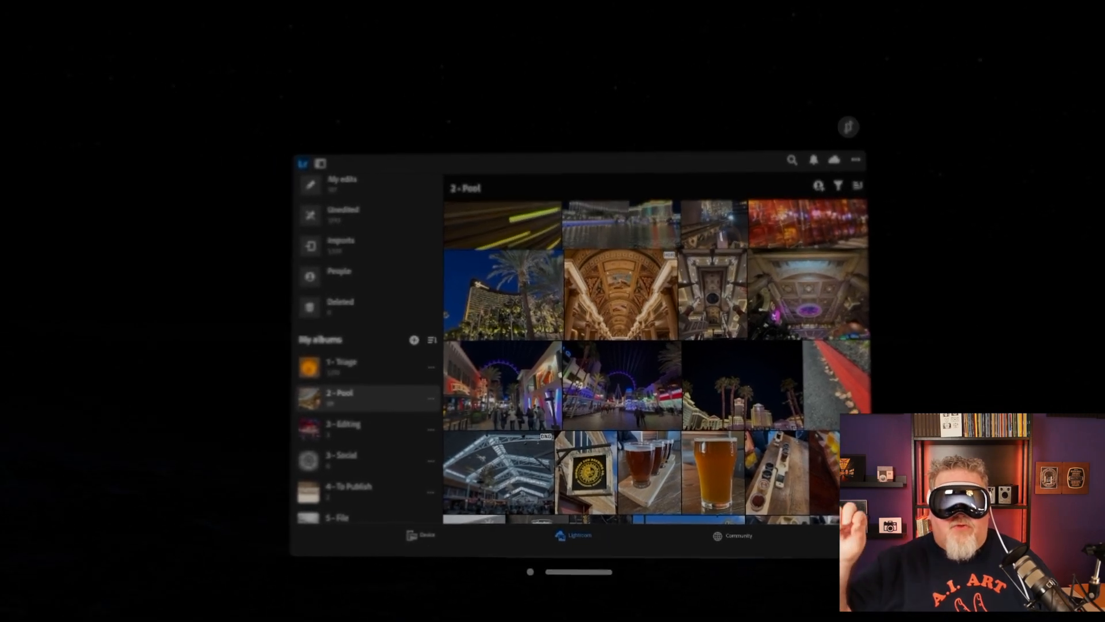
{"action": "scroll", "scroll_direction": "down", "scroll_amount": 3}
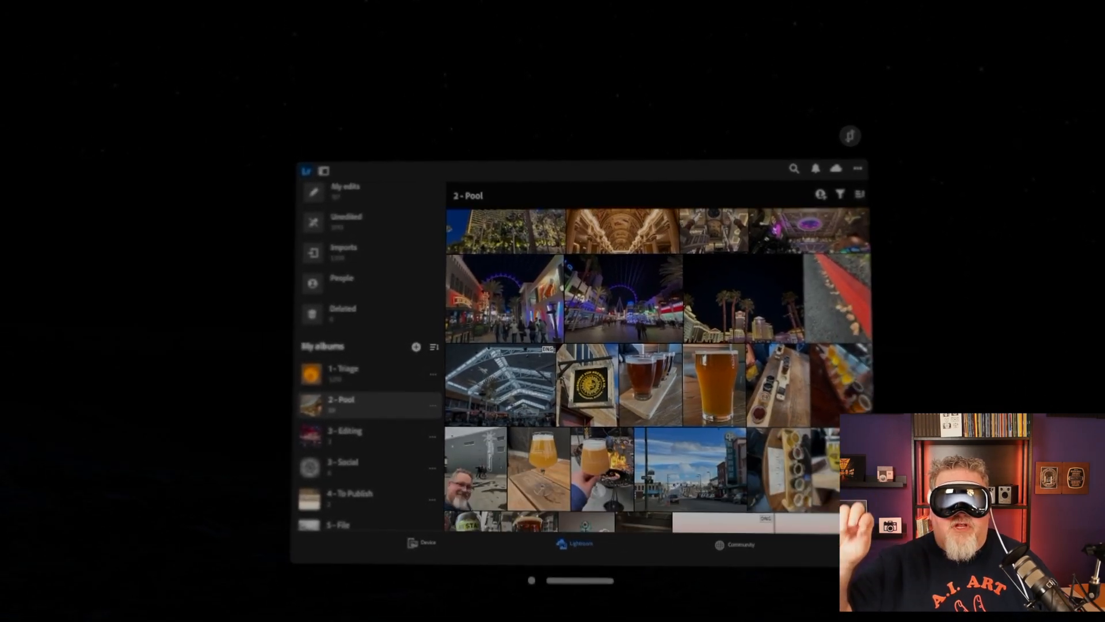
{"action": "scroll", "scroll_direction": "down", "scroll_amount": 3}
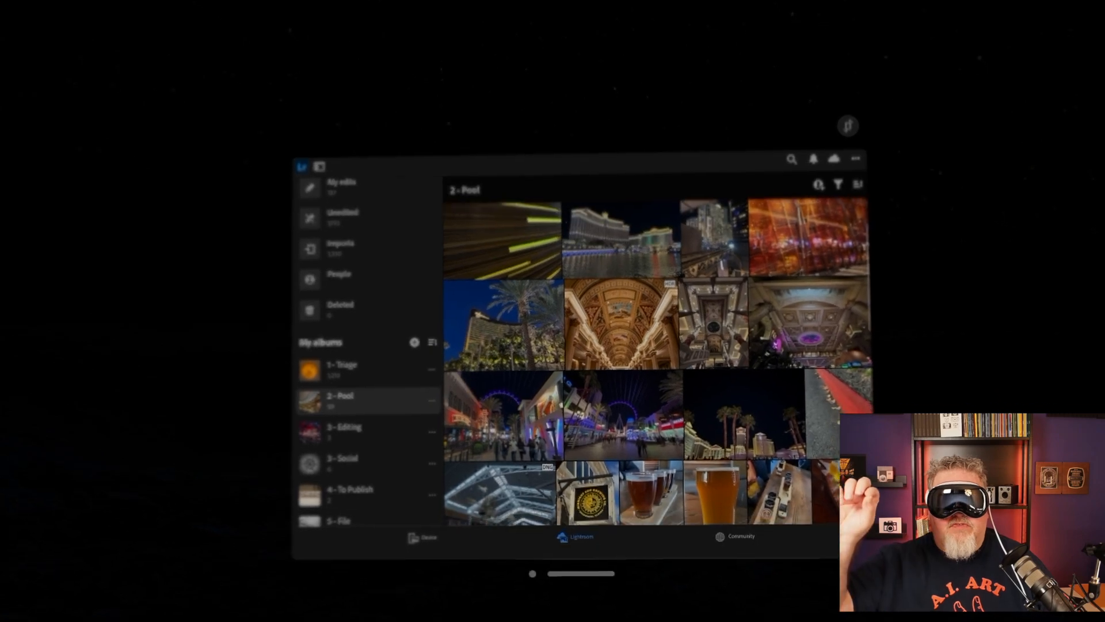
{"action": "scroll", "scroll_direction": "down", "scroll_amount": 3}
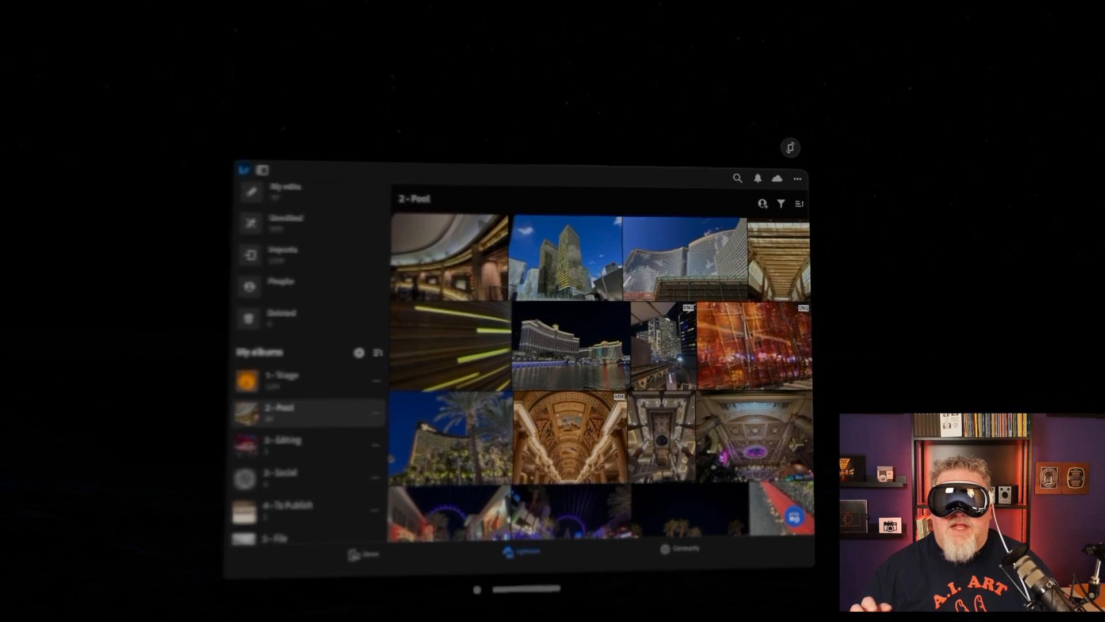
- Edit the curved glass towers photo and raise its Saturation to +19 in the Color panel
{"action": "double_click", "coordinate": [683, 257]}
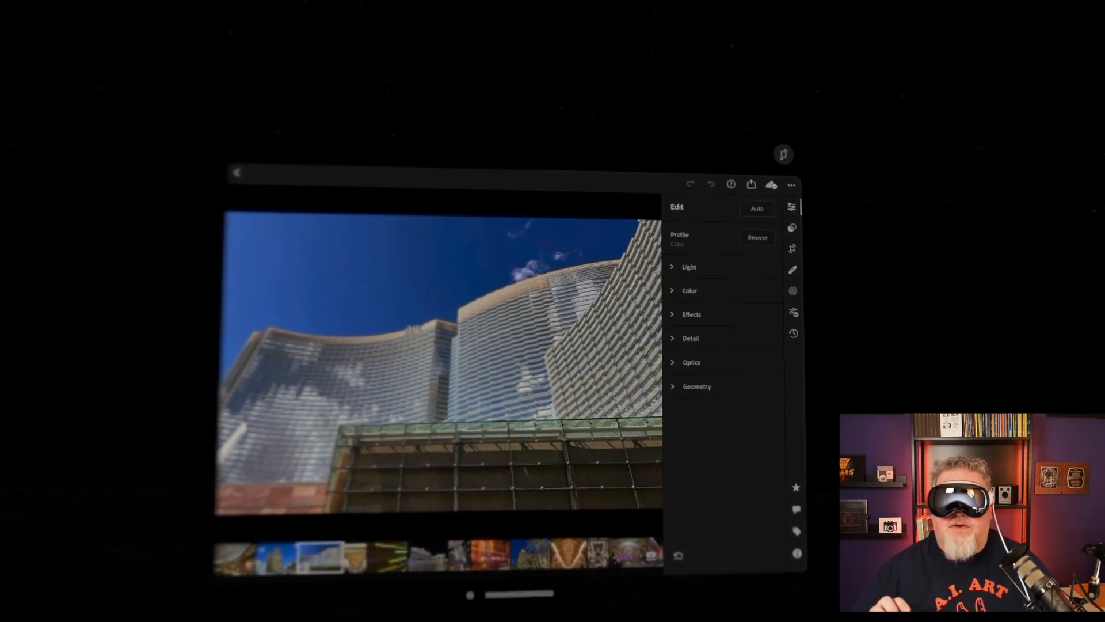
{"action": "left_click", "coordinate": [689, 290]}
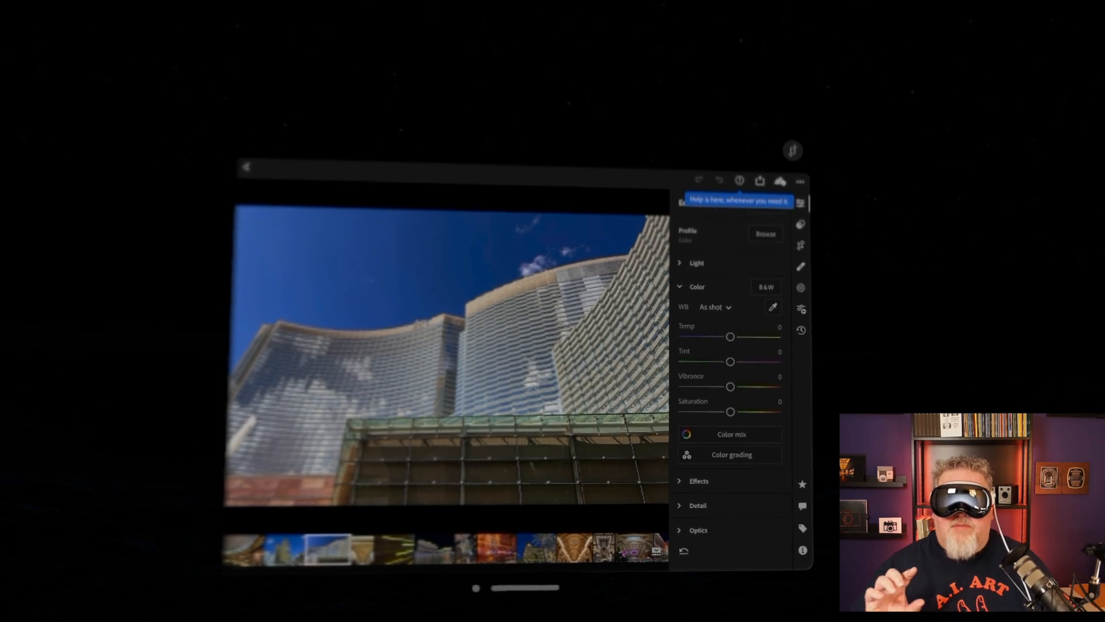
{"action": "left_click_drag", "start_coordinate": [730, 412], "coordinate": [745, 404]}
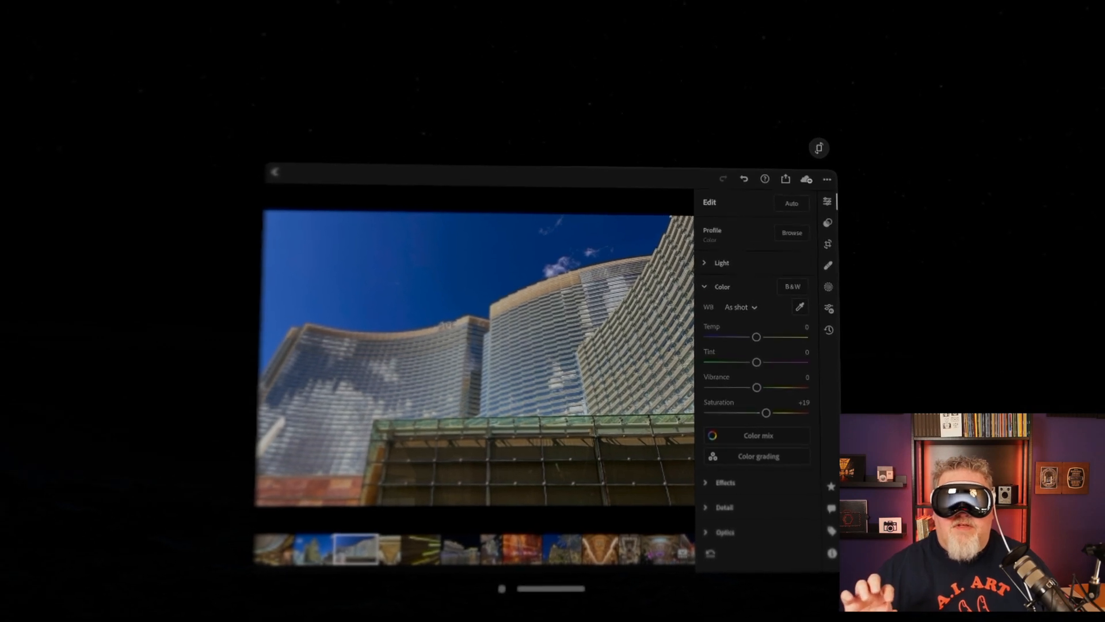
- In the Light panel, pull the Shadows down deeply and nudge the Contrast up
{"action": "left_click", "coordinate": [718, 262]}
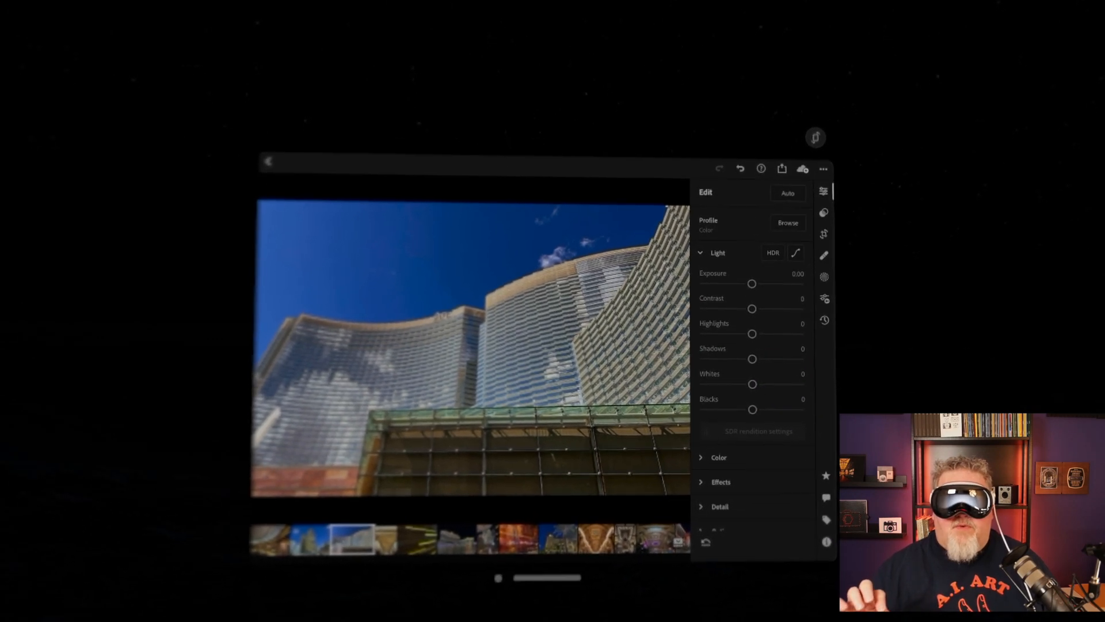
{"action": "left_click_drag", "start_coordinate": [751, 308], "coordinate": [760, 303]}
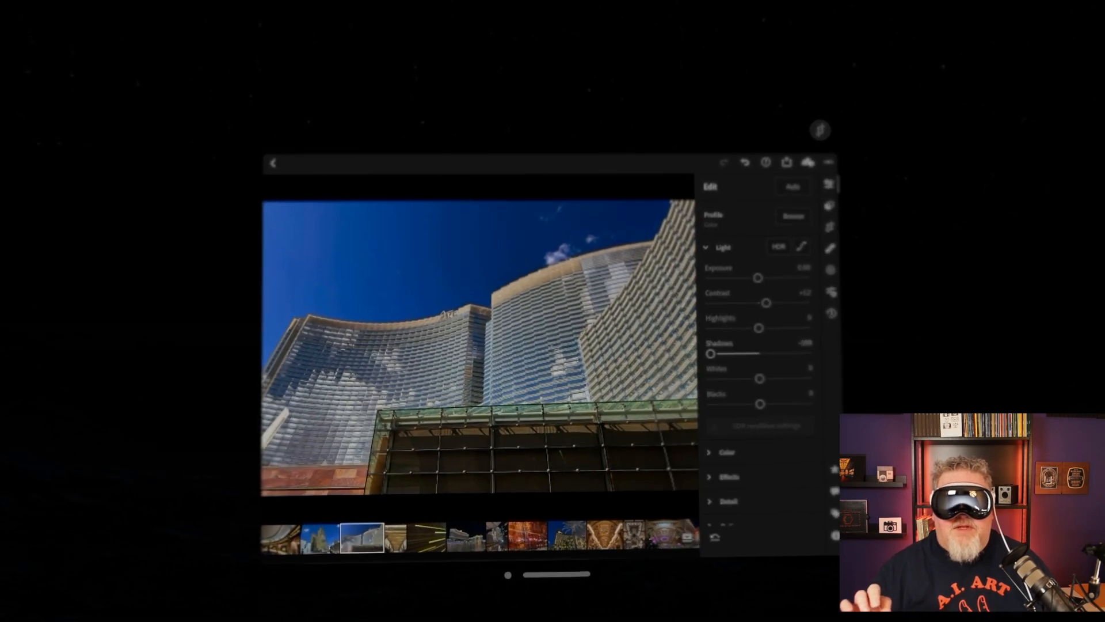
{"action": "left_click_drag", "start_coordinate": [710, 354], "coordinate": [781, 347]}
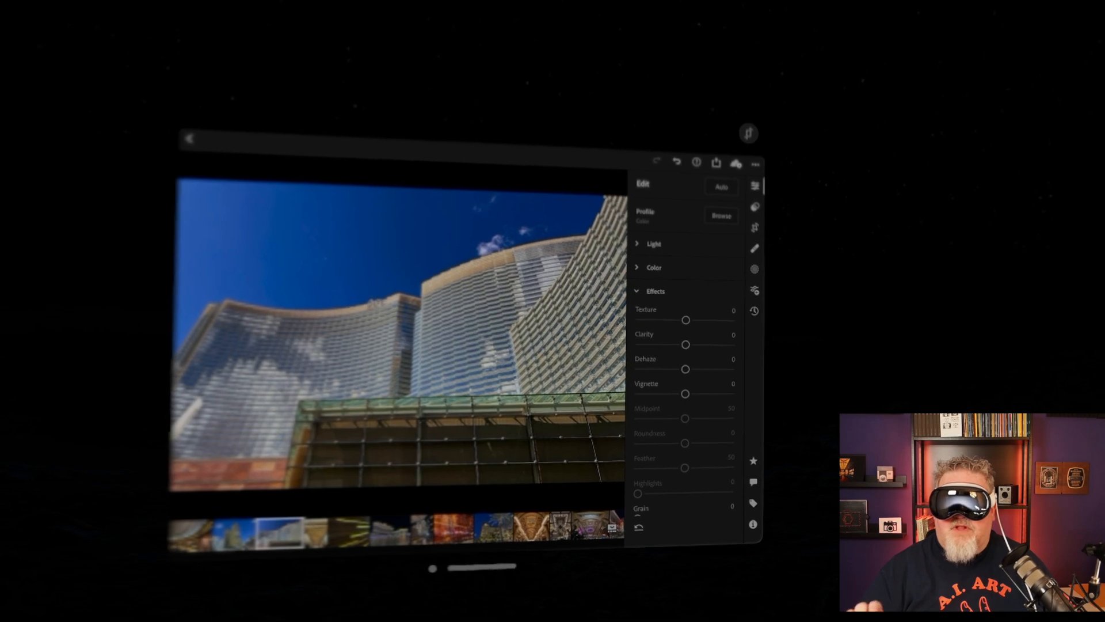
- Apply a subtle darkening Vignette to the tower photo's edges
{"action": "left_click_drag", "start_coordinate": [684, 394], "coordinate": [737, 381]}
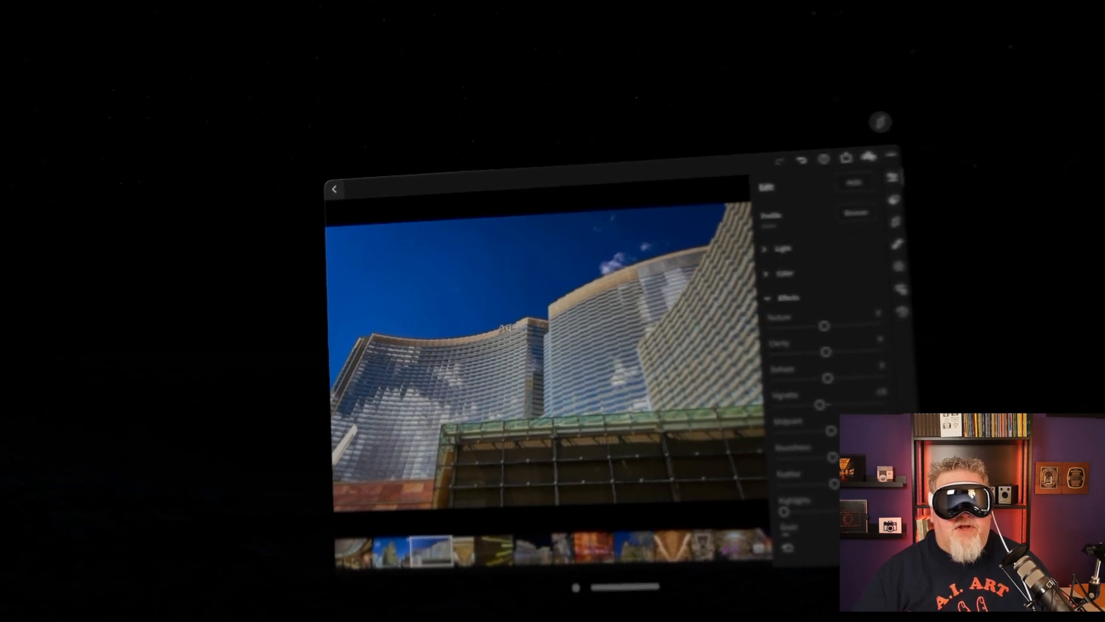
- Return to the album grid and show the 3 - Social album's photos
{"action": "left_click", "coordinate": [334, 188]}
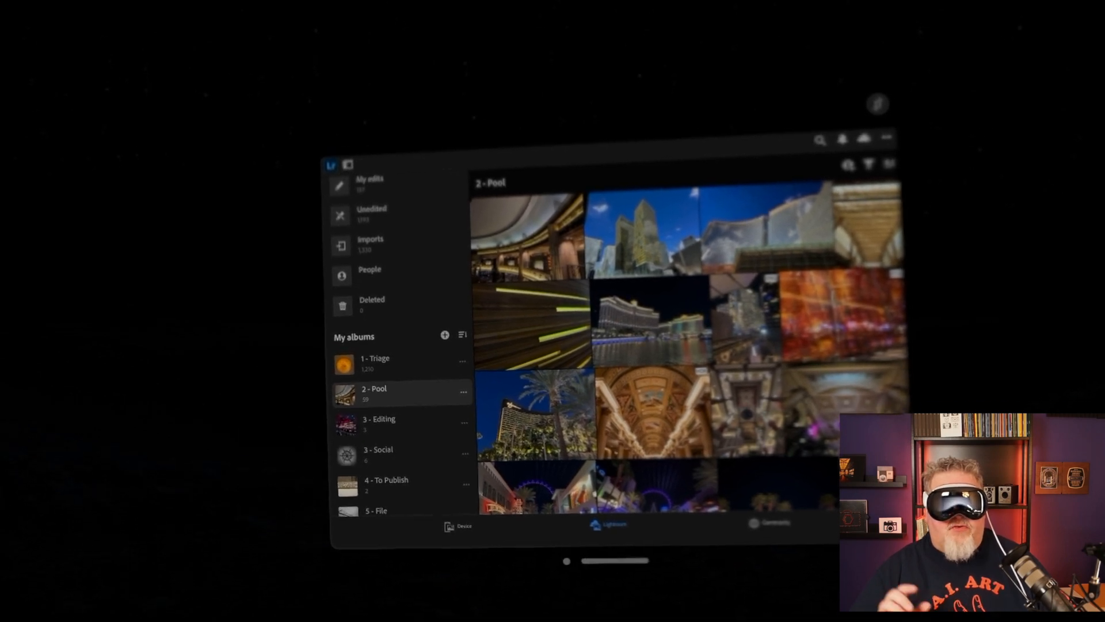
{"action": "left_click", "coordinate": [382, 456]}
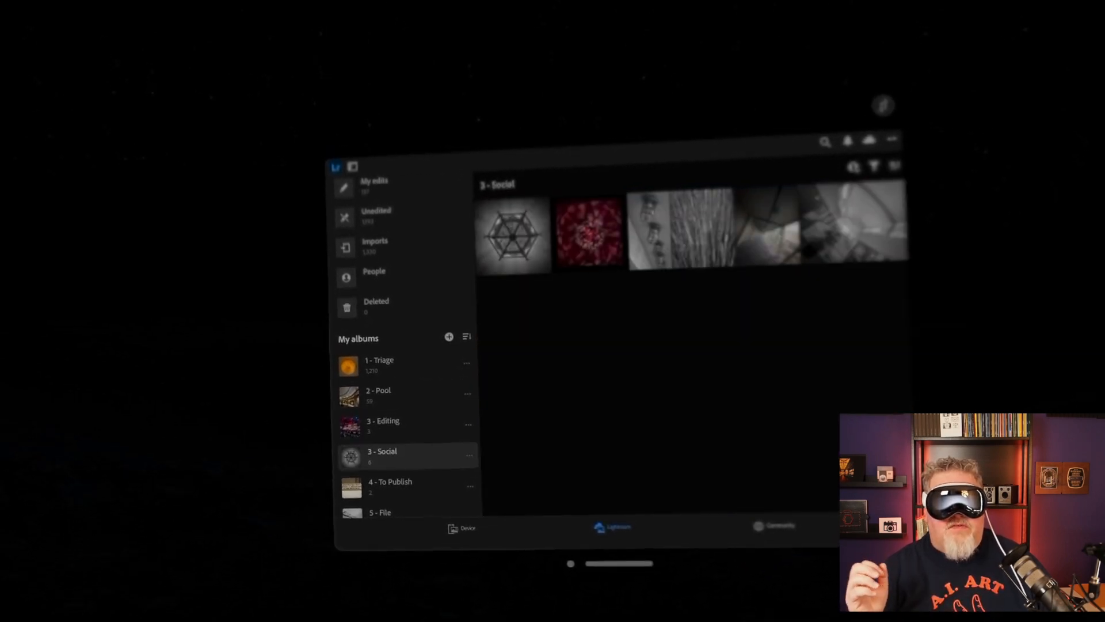